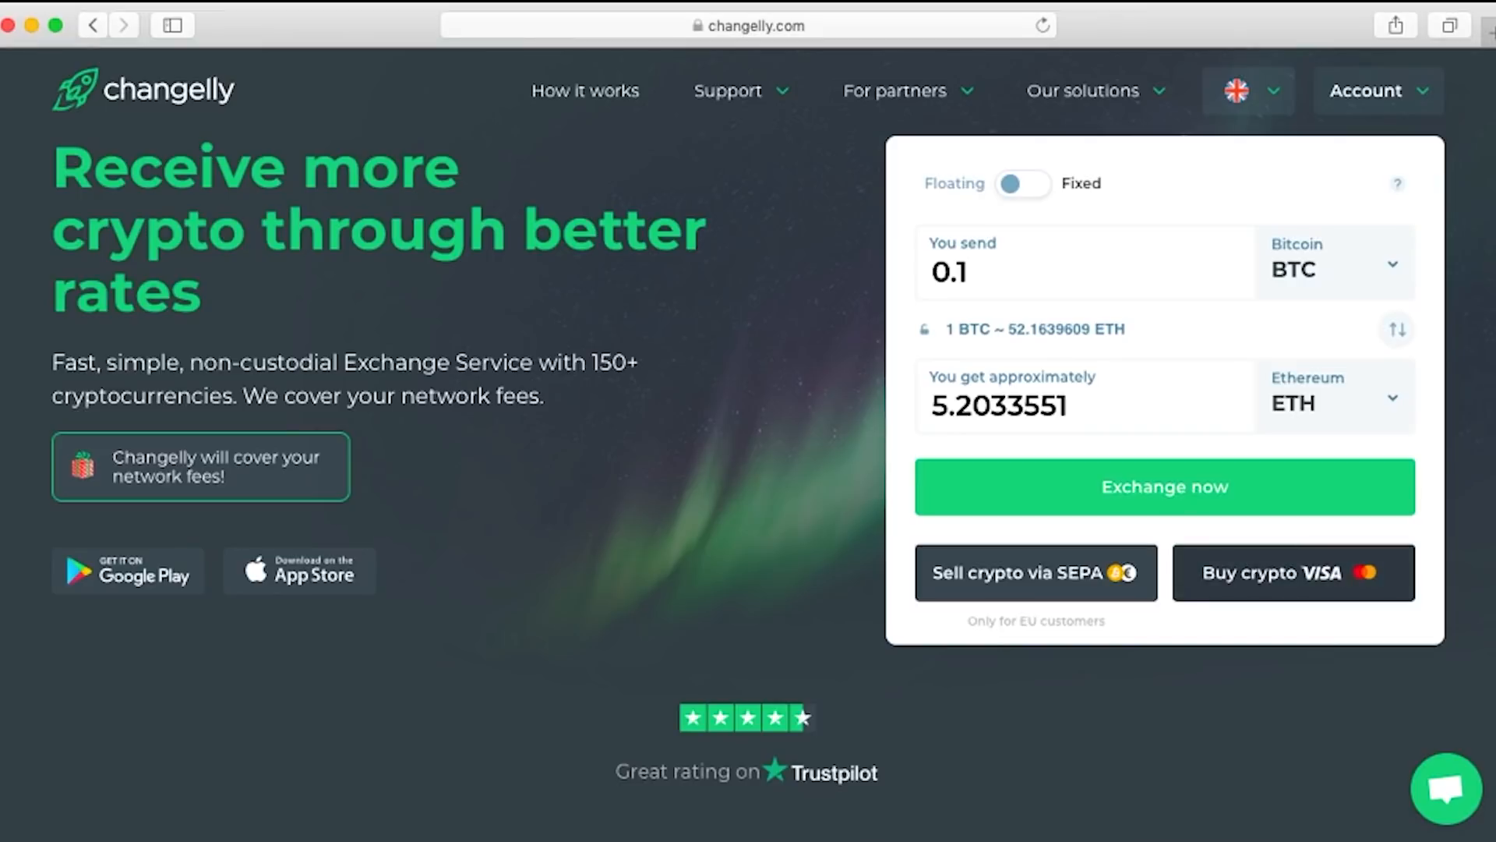
Start a card purchase sending 50 USD and search the receive currency for NIM
{"action": "left_click", "coordinate": [1293, 572]}
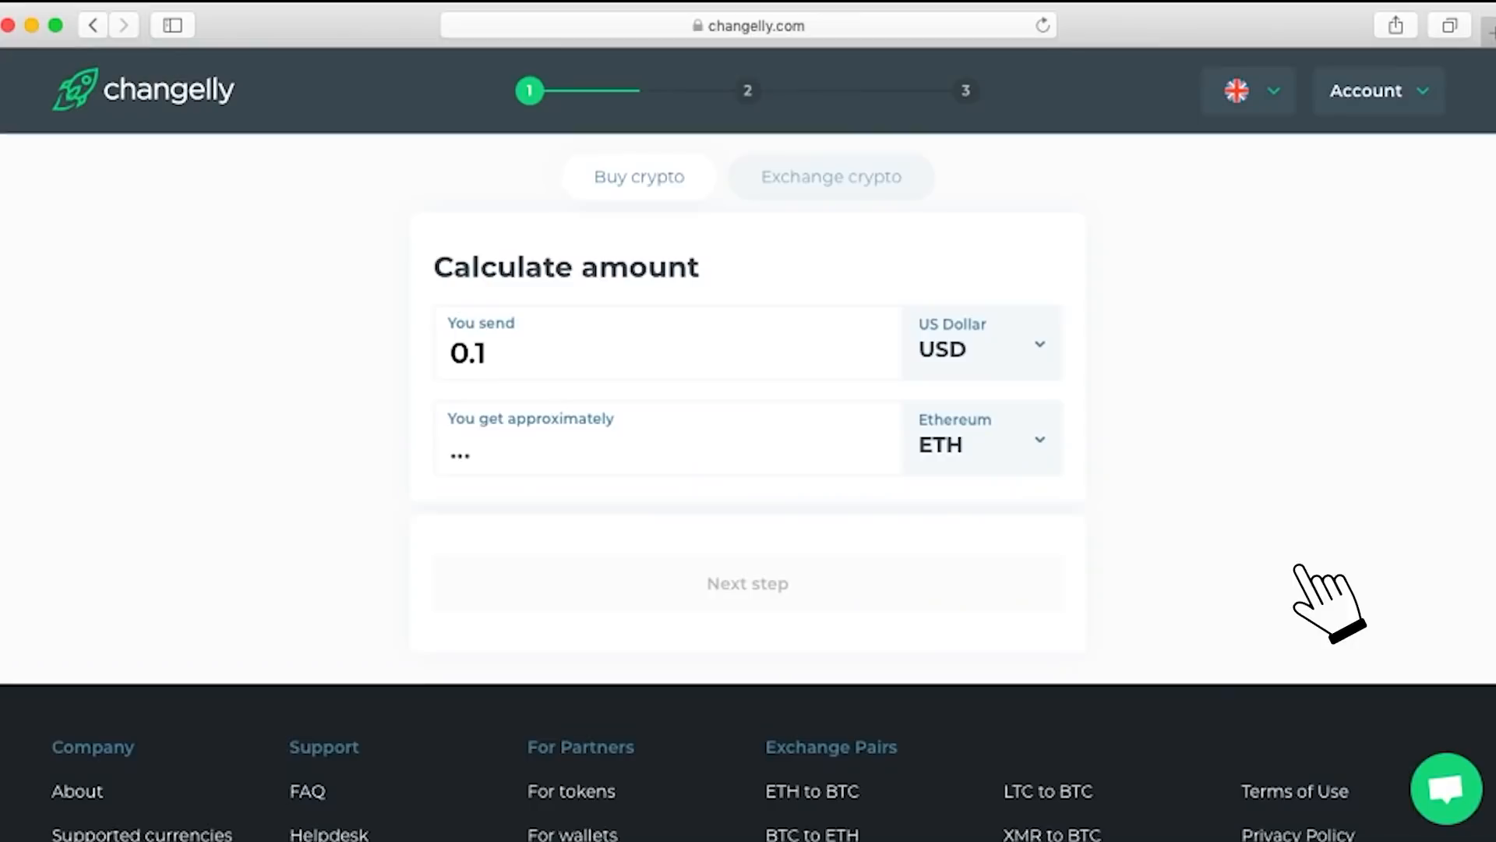
{"action": "left_click", "coordinate": [668, 354]}
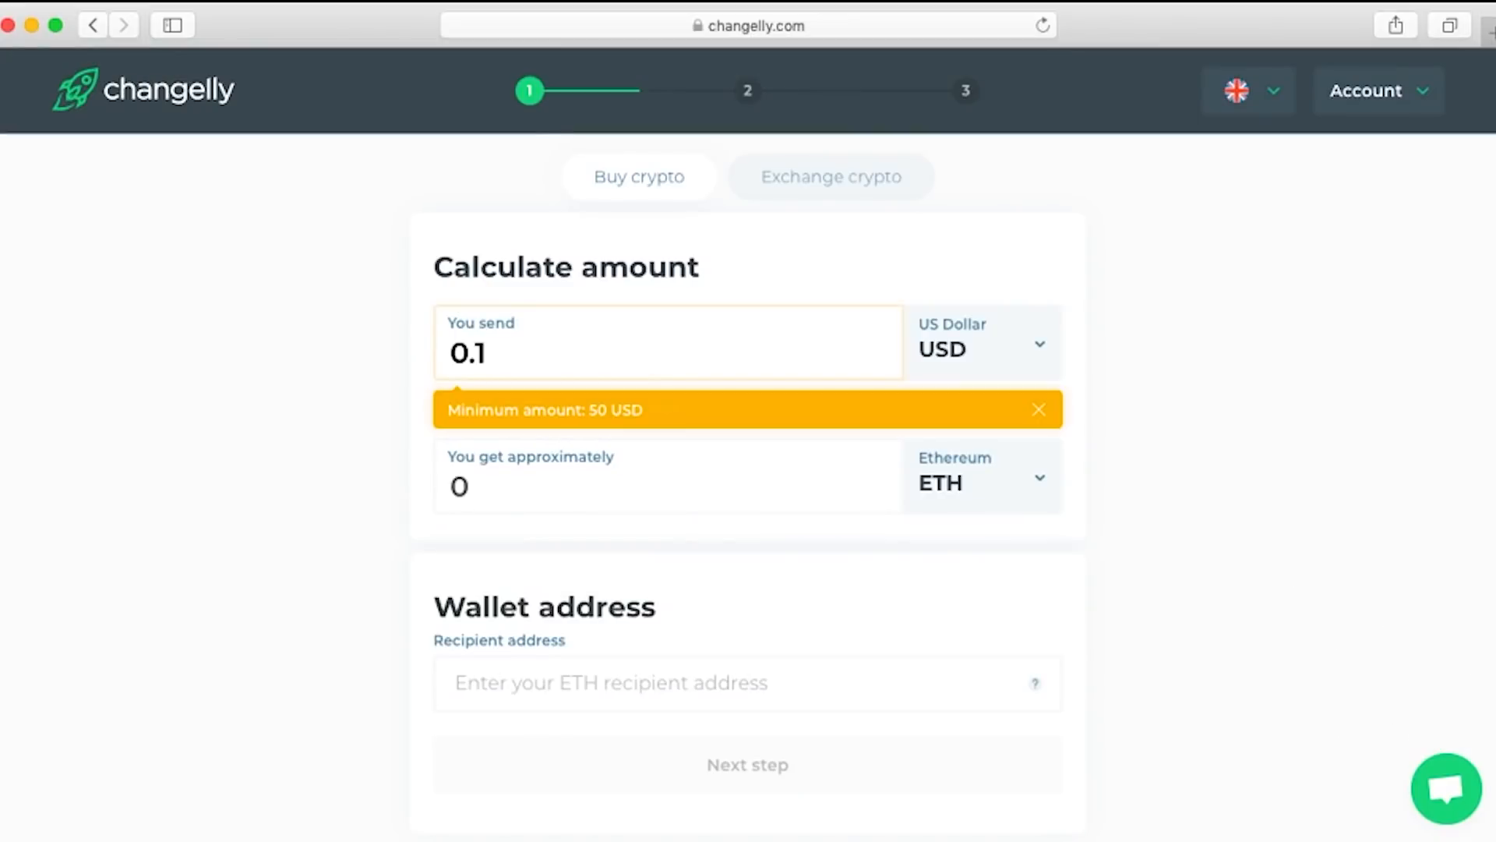
{"action": "type", "text": "5"}
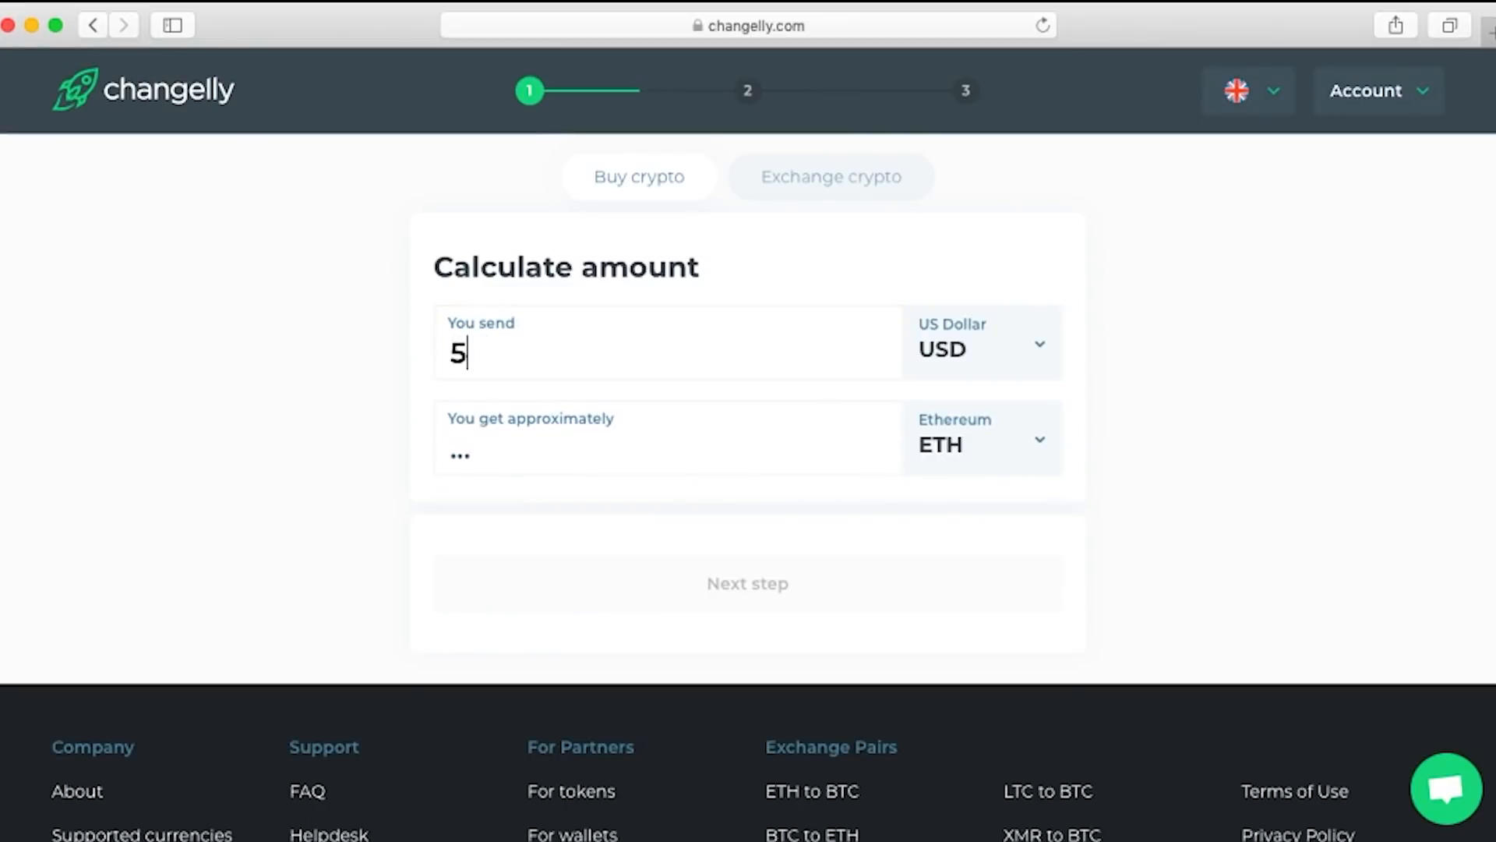
{"action": "type", "text": "0"}
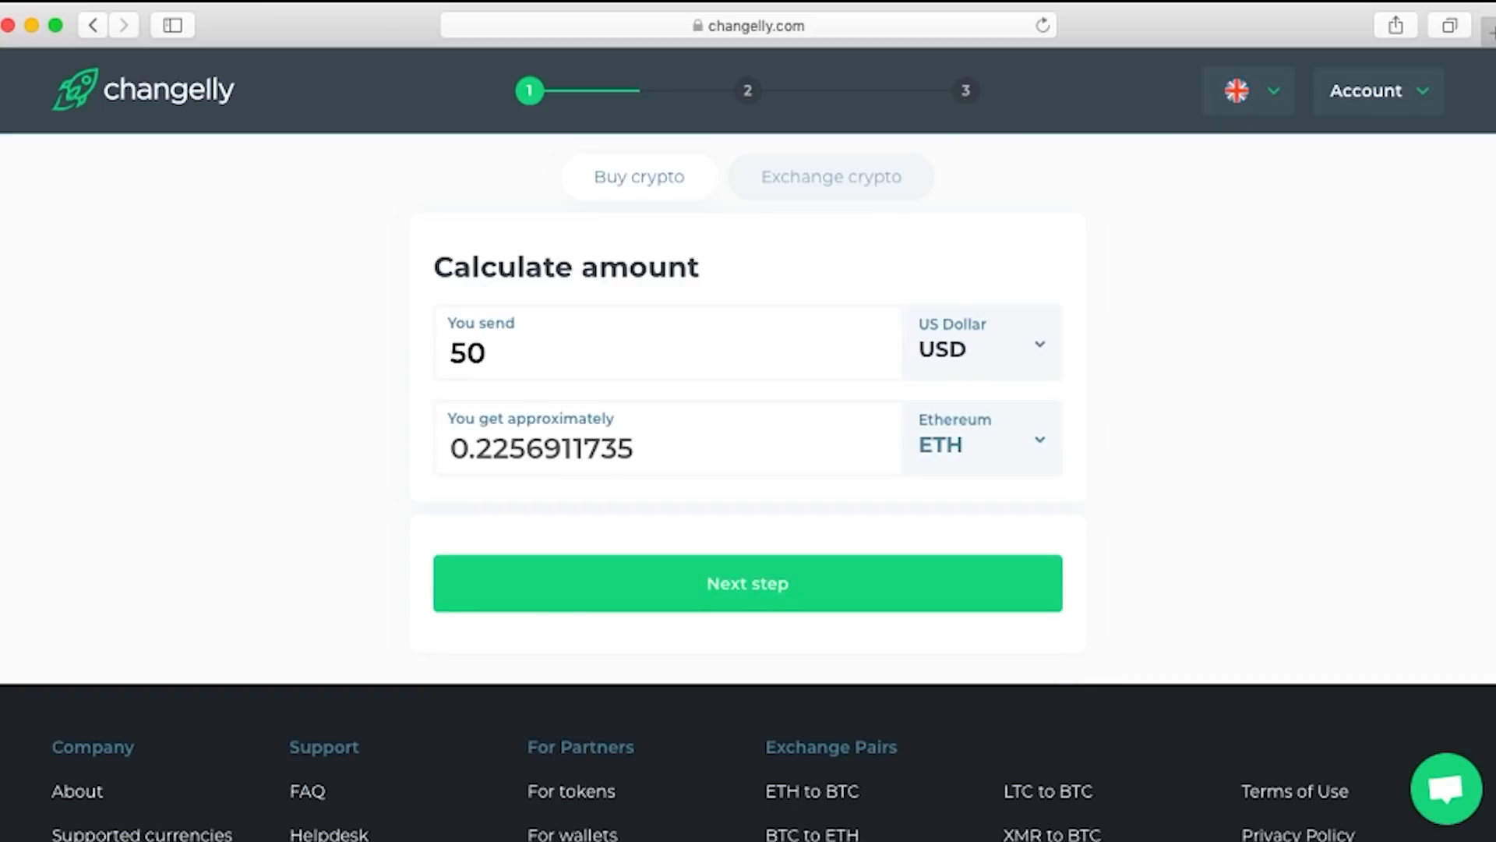
{"action": "type", "text": "NIM"}
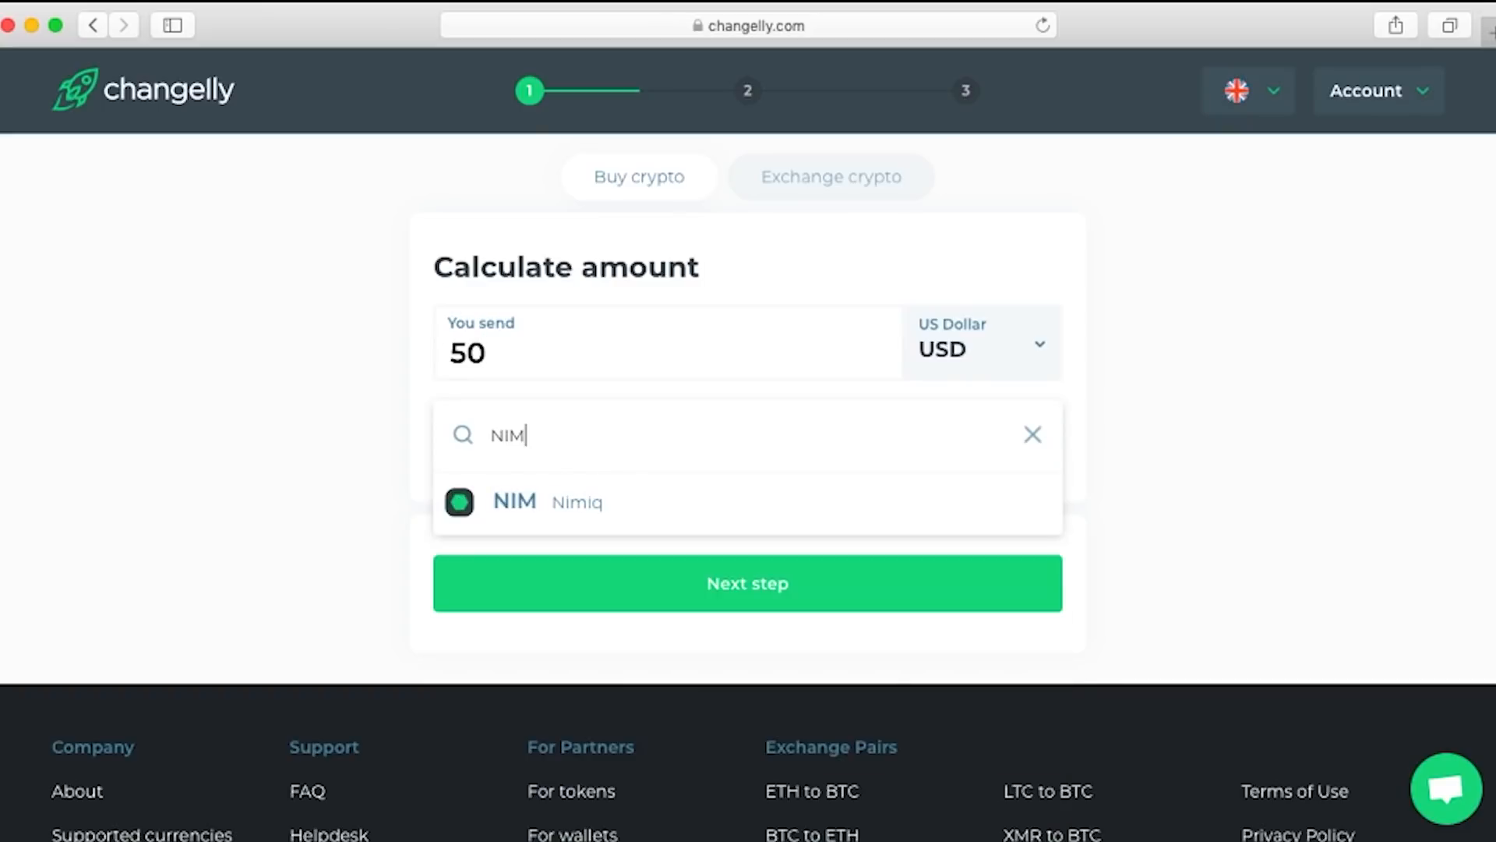
{"action": "mouse_move", "coordinate": [534, 505]}
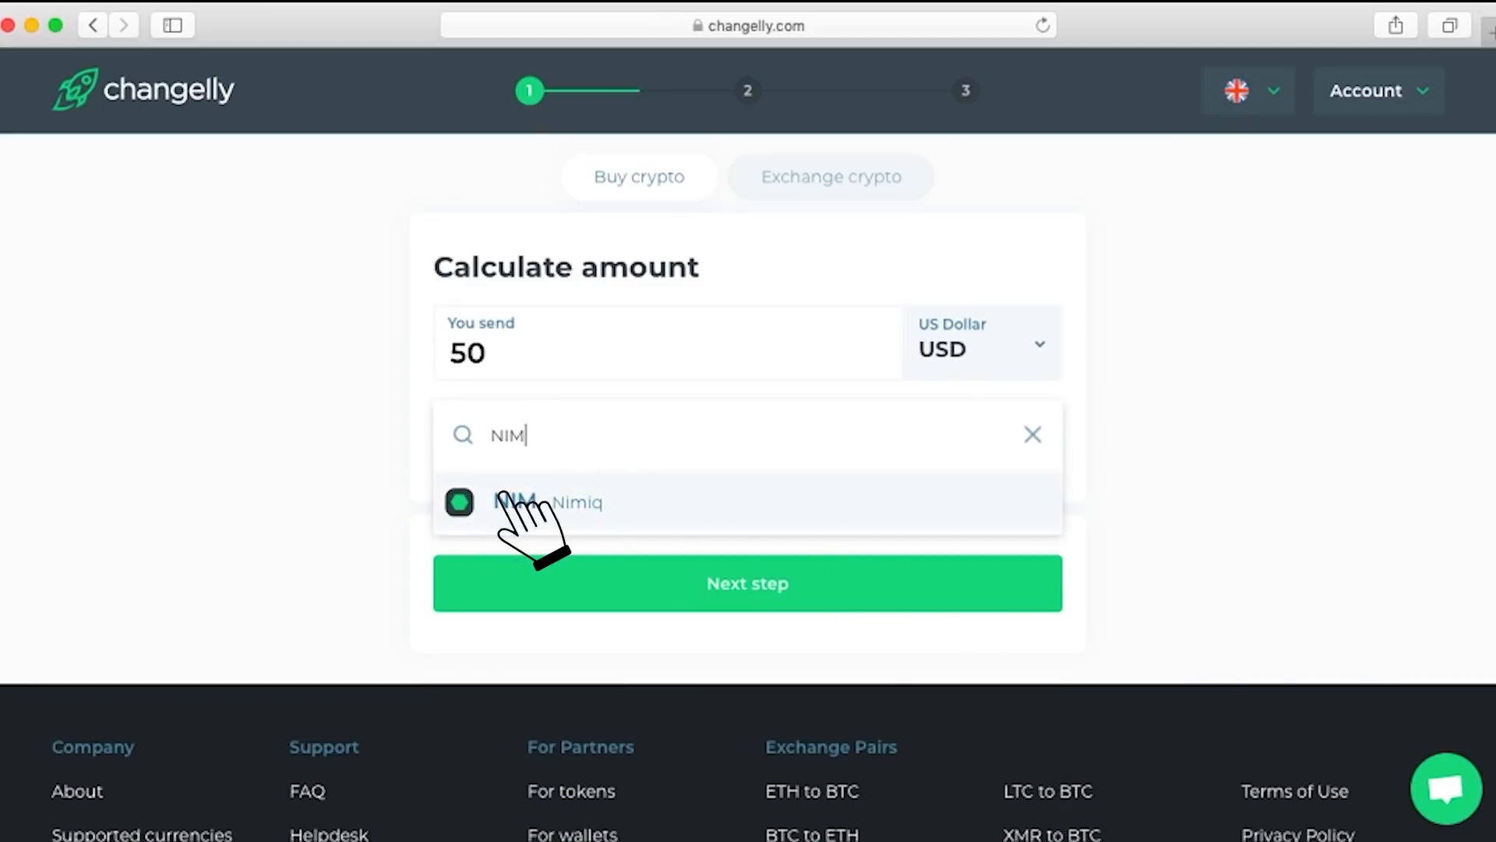
Choose NIM (Nimiq) as the receiving currency, about 101,000 NIM, with the recipient address filled in
{"action": "left_click", "coordinate": [544, 504]}
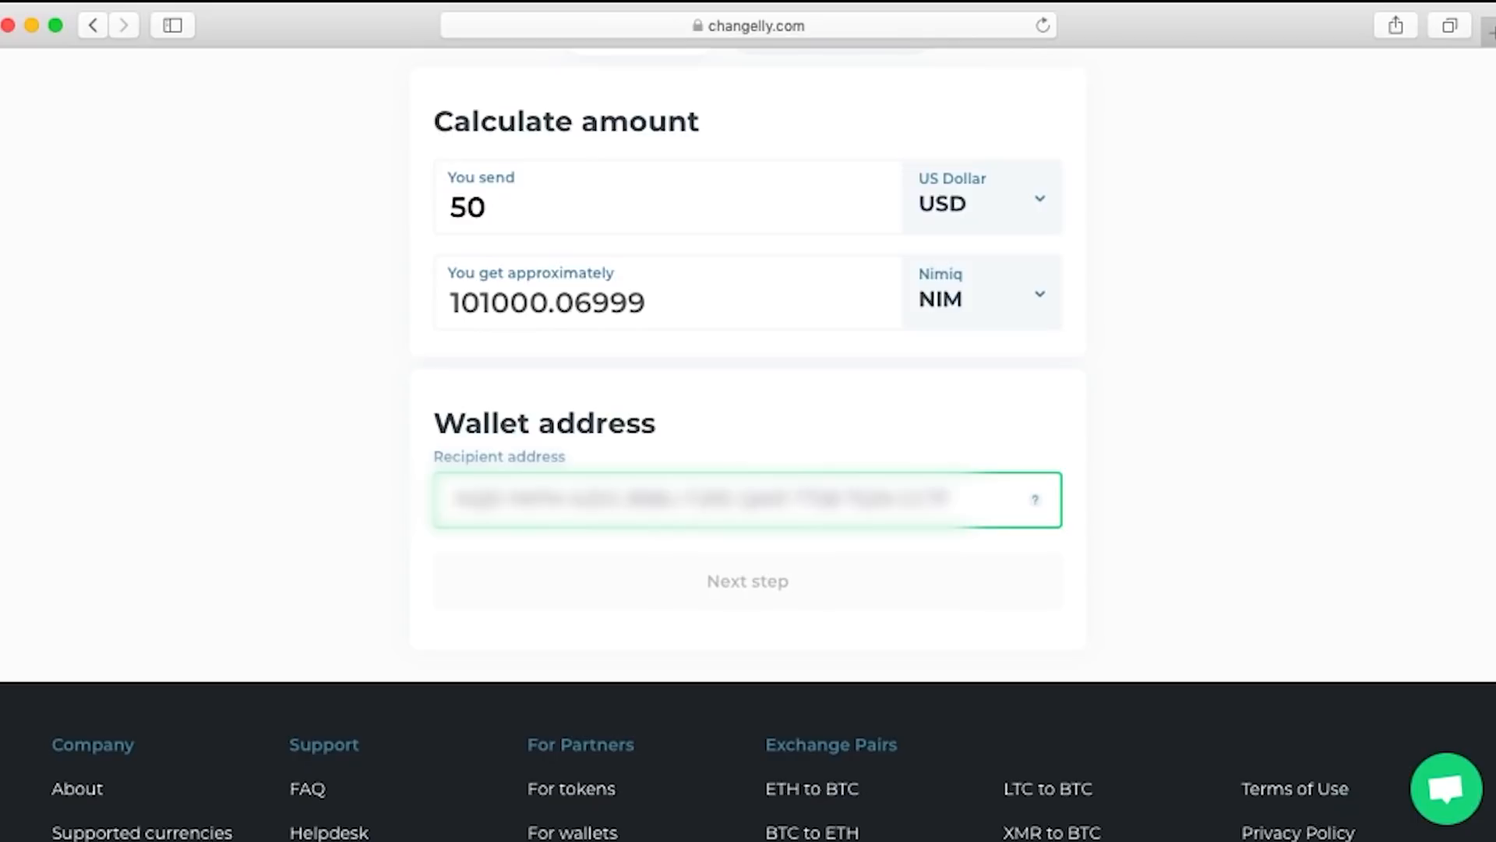
{"action": "left_click", "coordinate": [746, 580]}
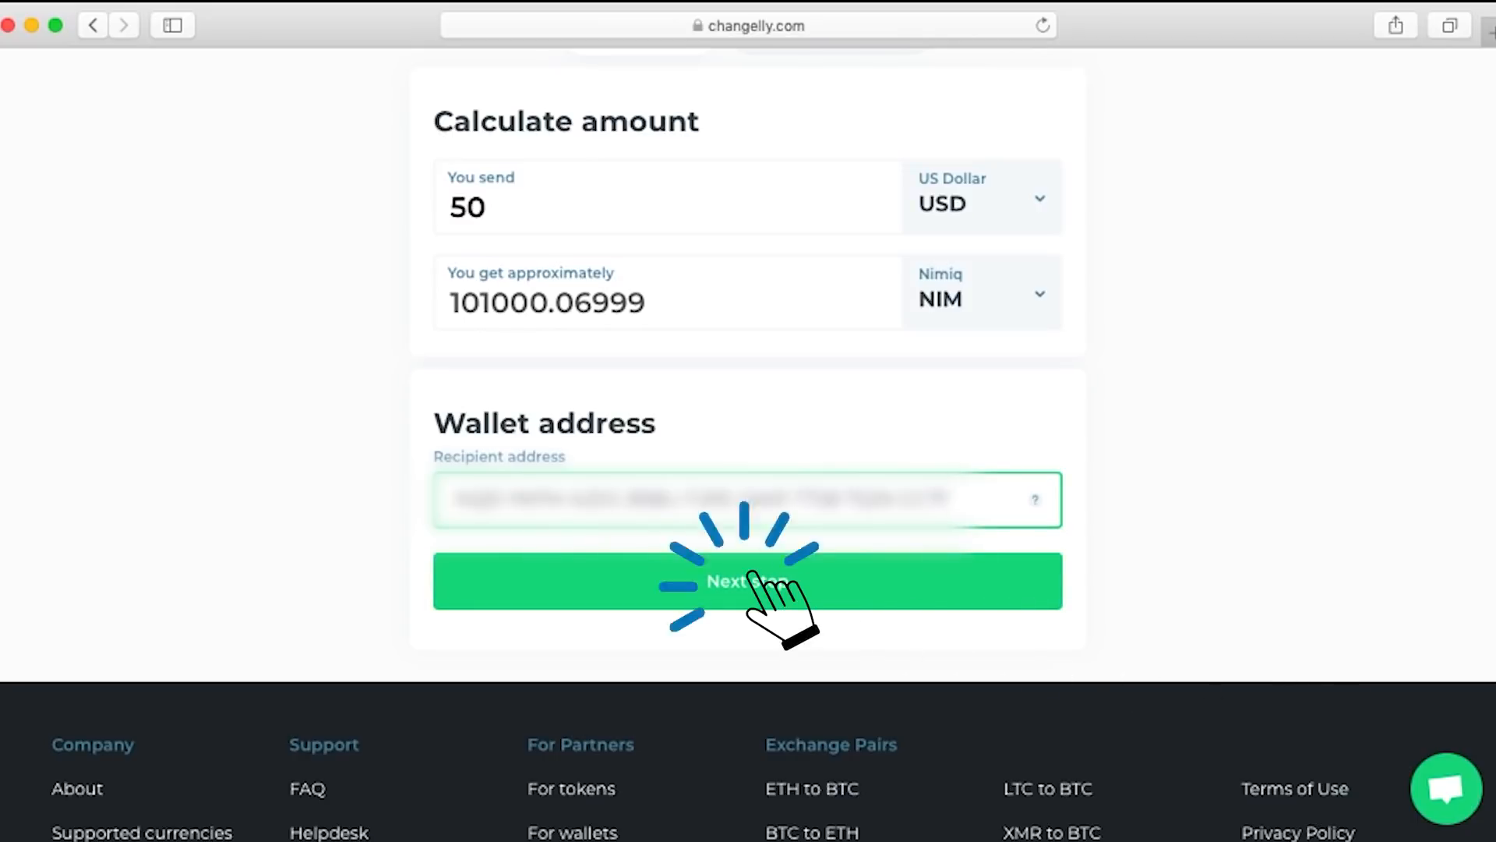
Confirm the 50 USD for NIM checkout and proceed to bank-card payment
{"action": "left_click", "coordinate": [749, 581]}
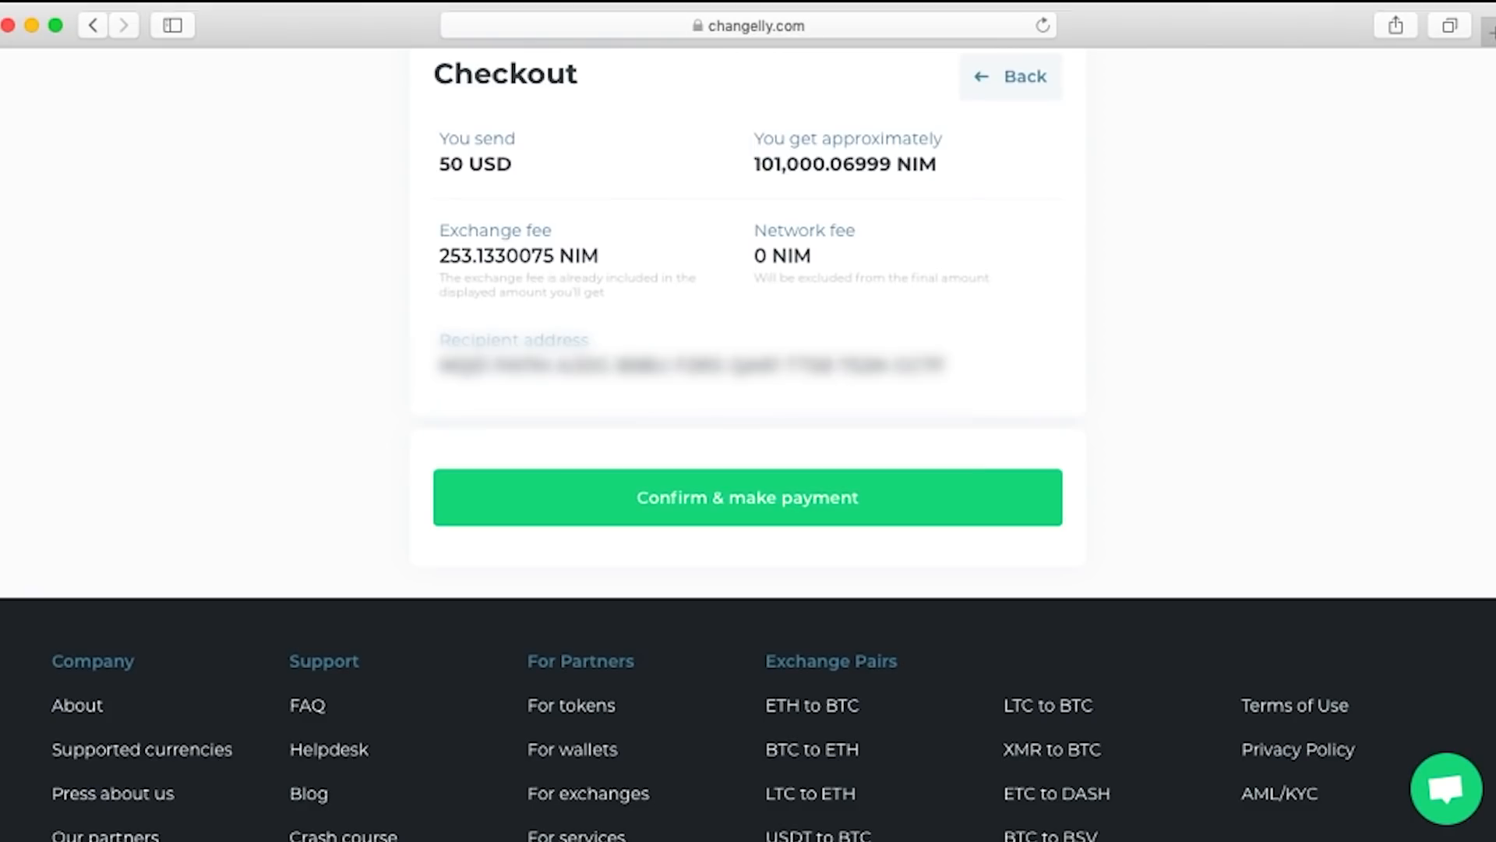
{"action": "scroll", "scroll_direction": "down", "scroll_amount": 3}
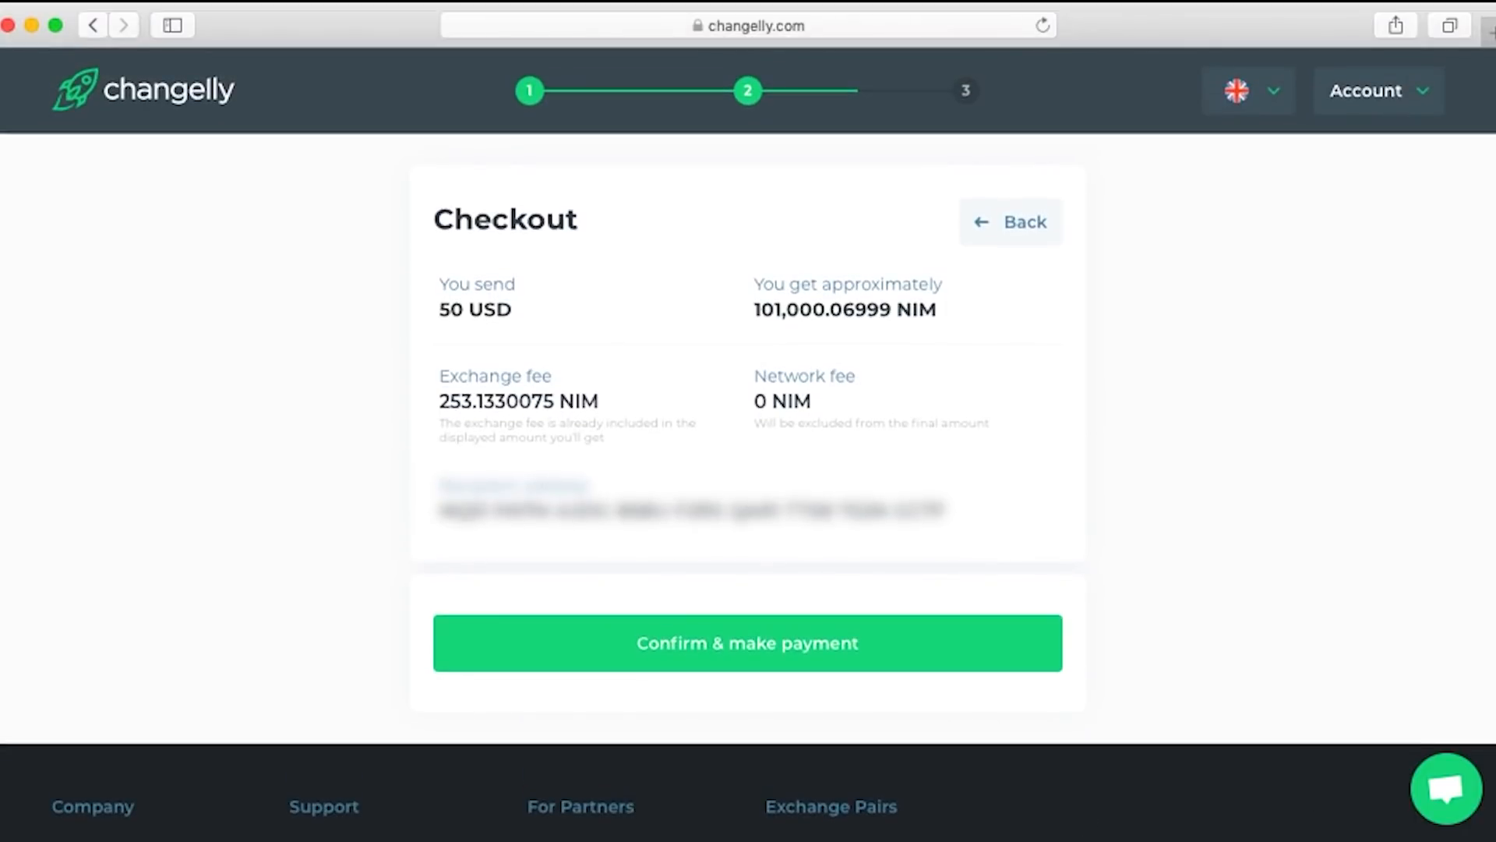
{"action": "left_click", "coordinate": [747, 643]}
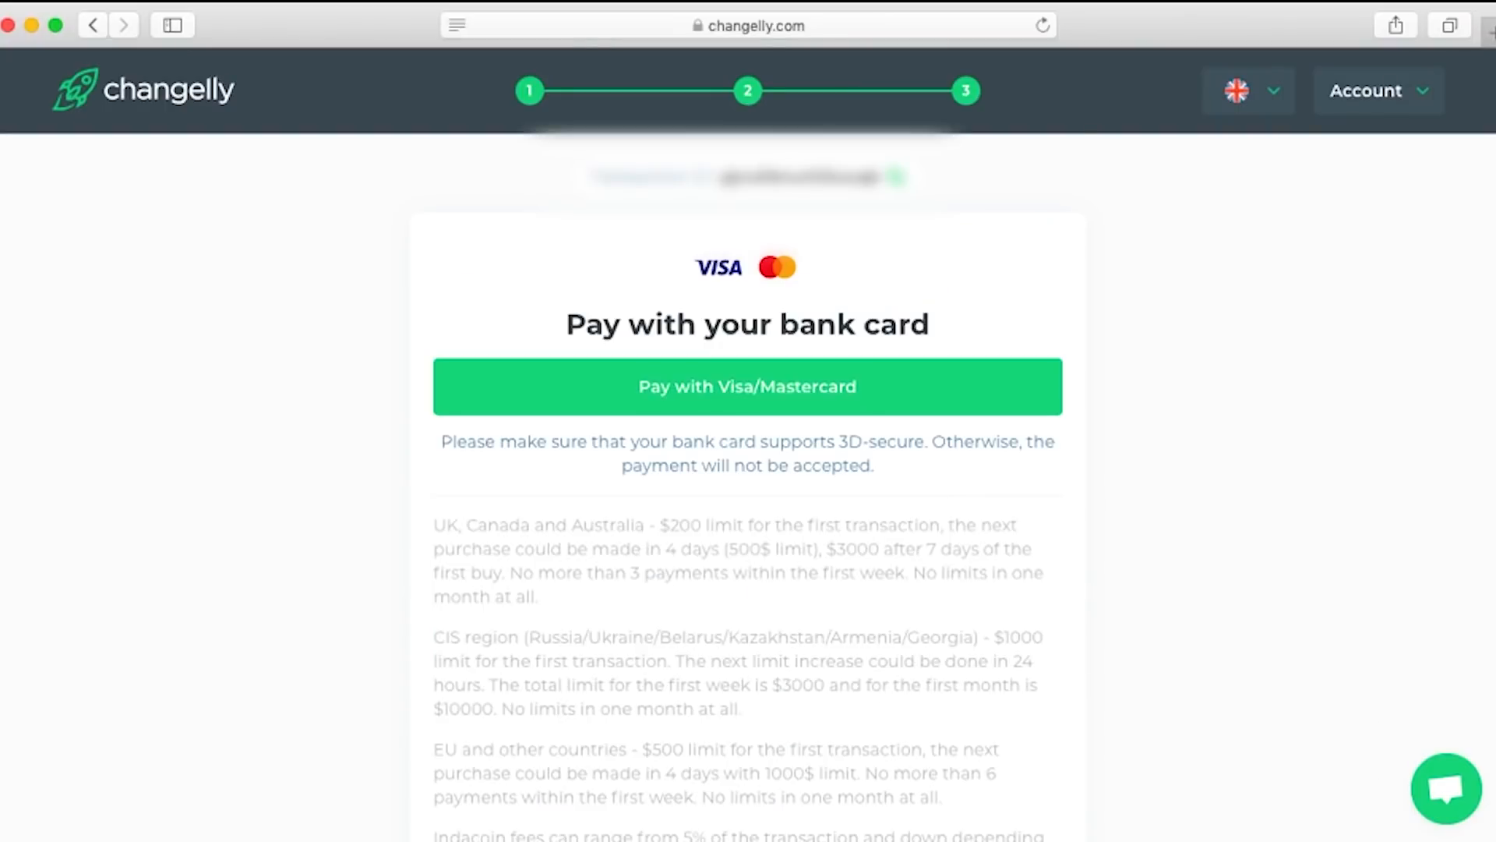
{"action": "mouse_move", "coordinate": [792, 449]}
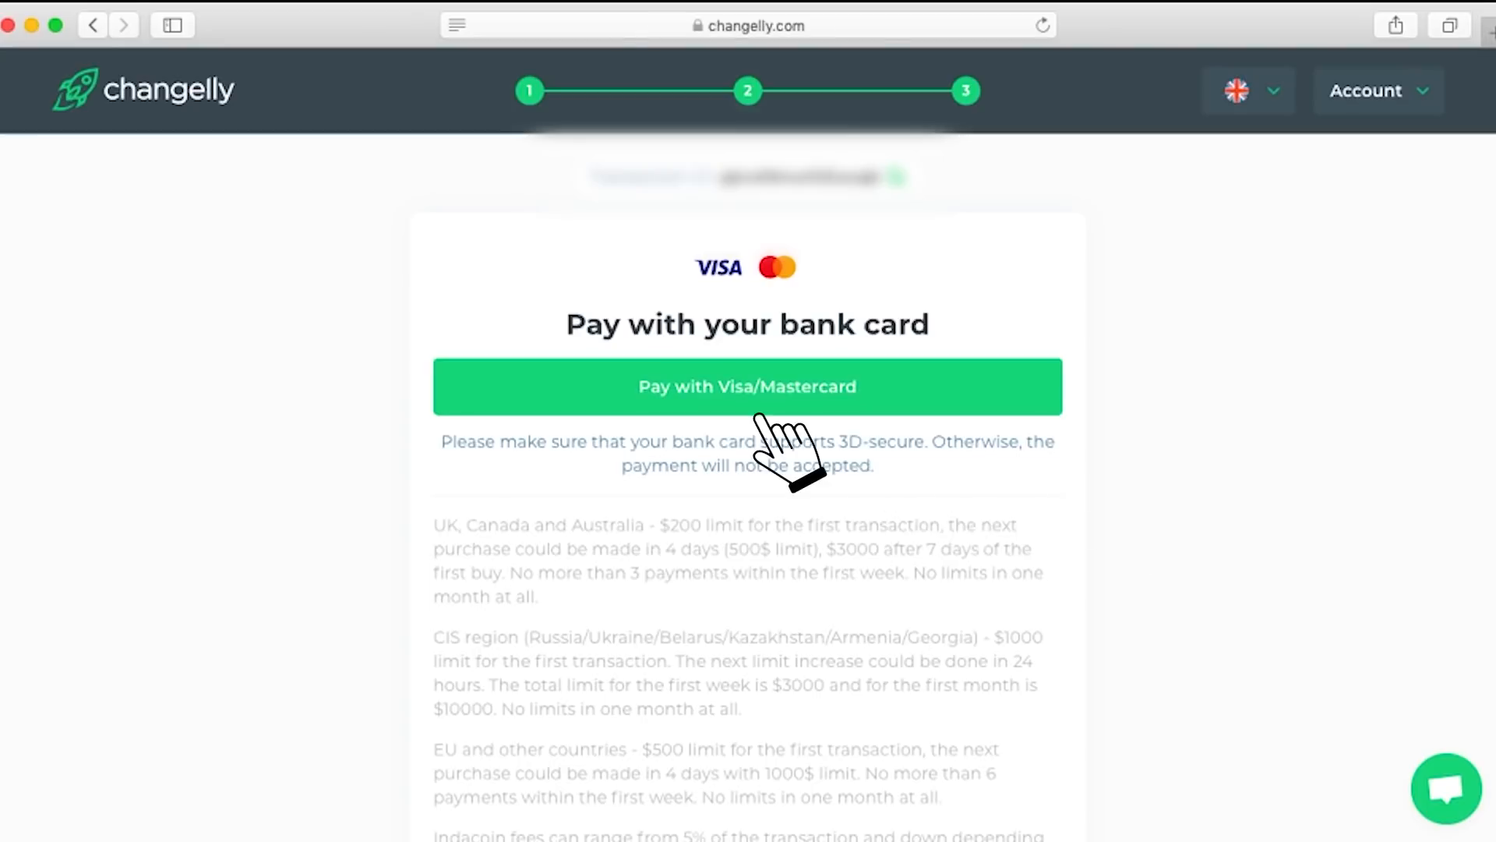
Enter the Visa card details on the Indacoin form and submit them for bank verification
{"action": "left_click", "coordinate": [747, 386]}
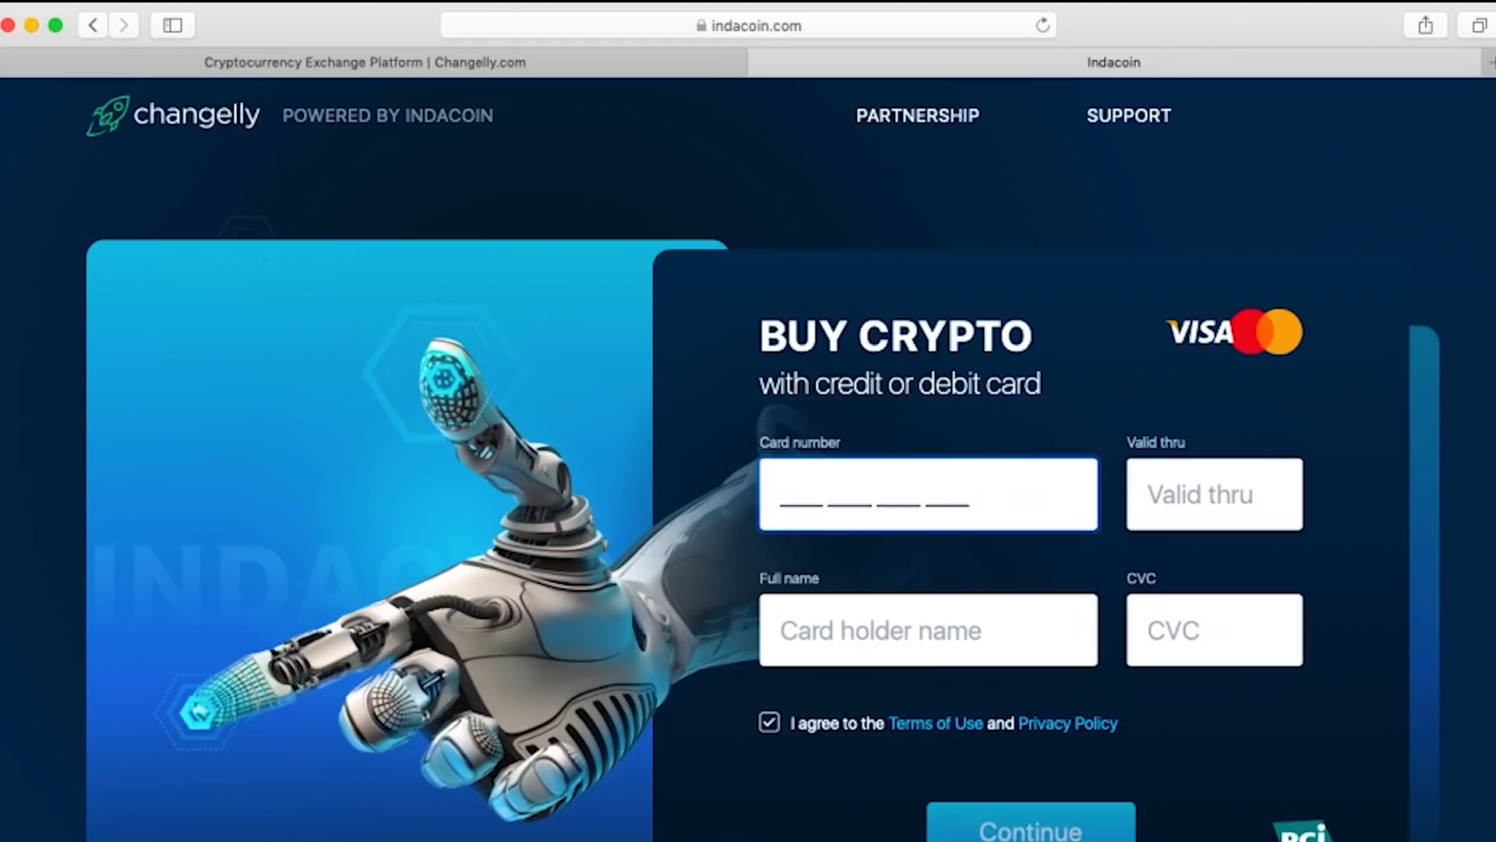
{"action": "type", "text": "4"}
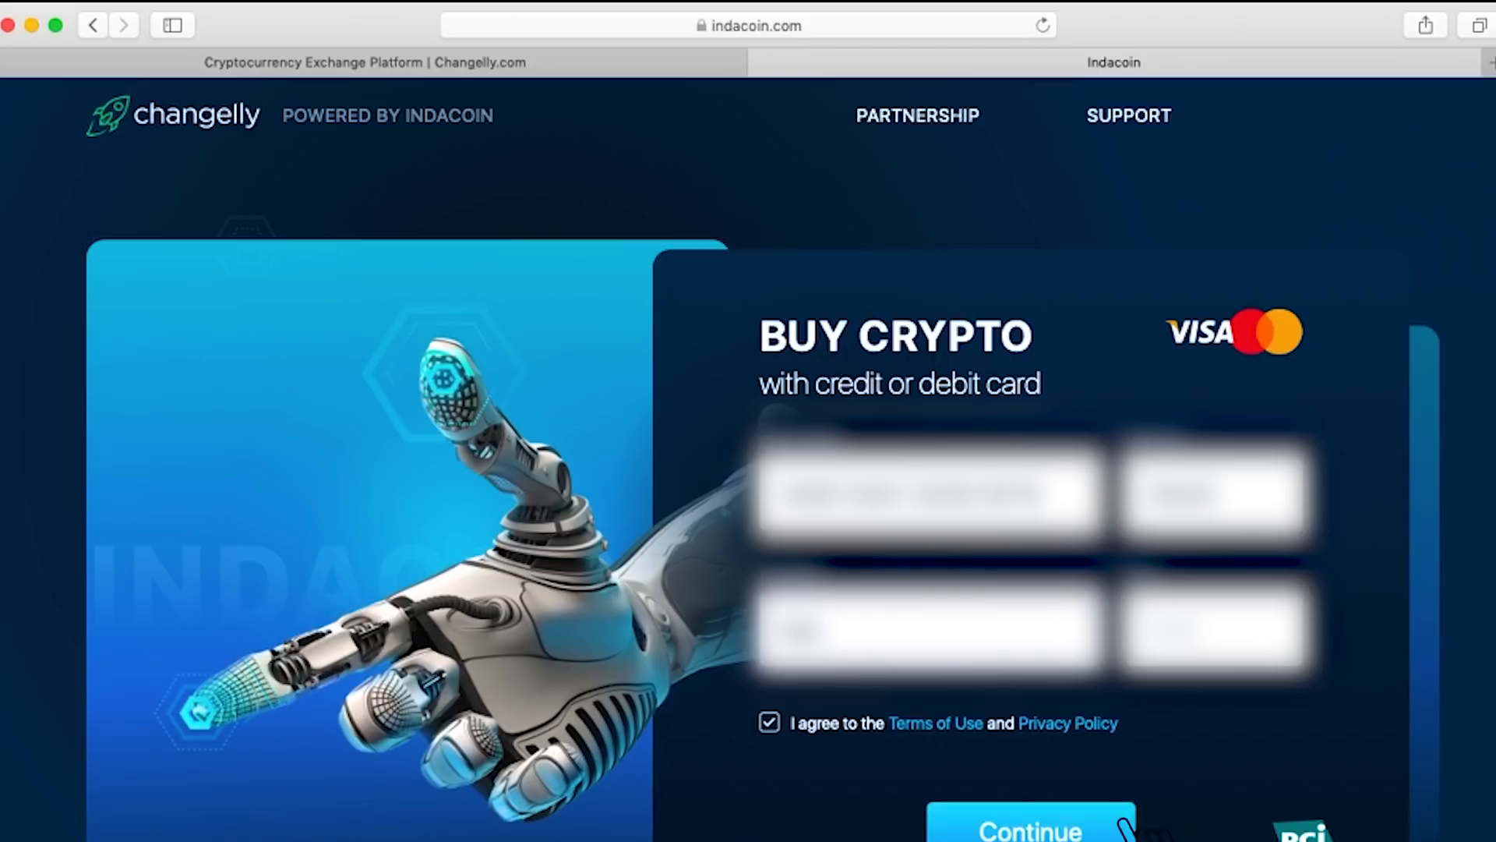
{"action": "left_click", "coordinate": [1029, 827]}
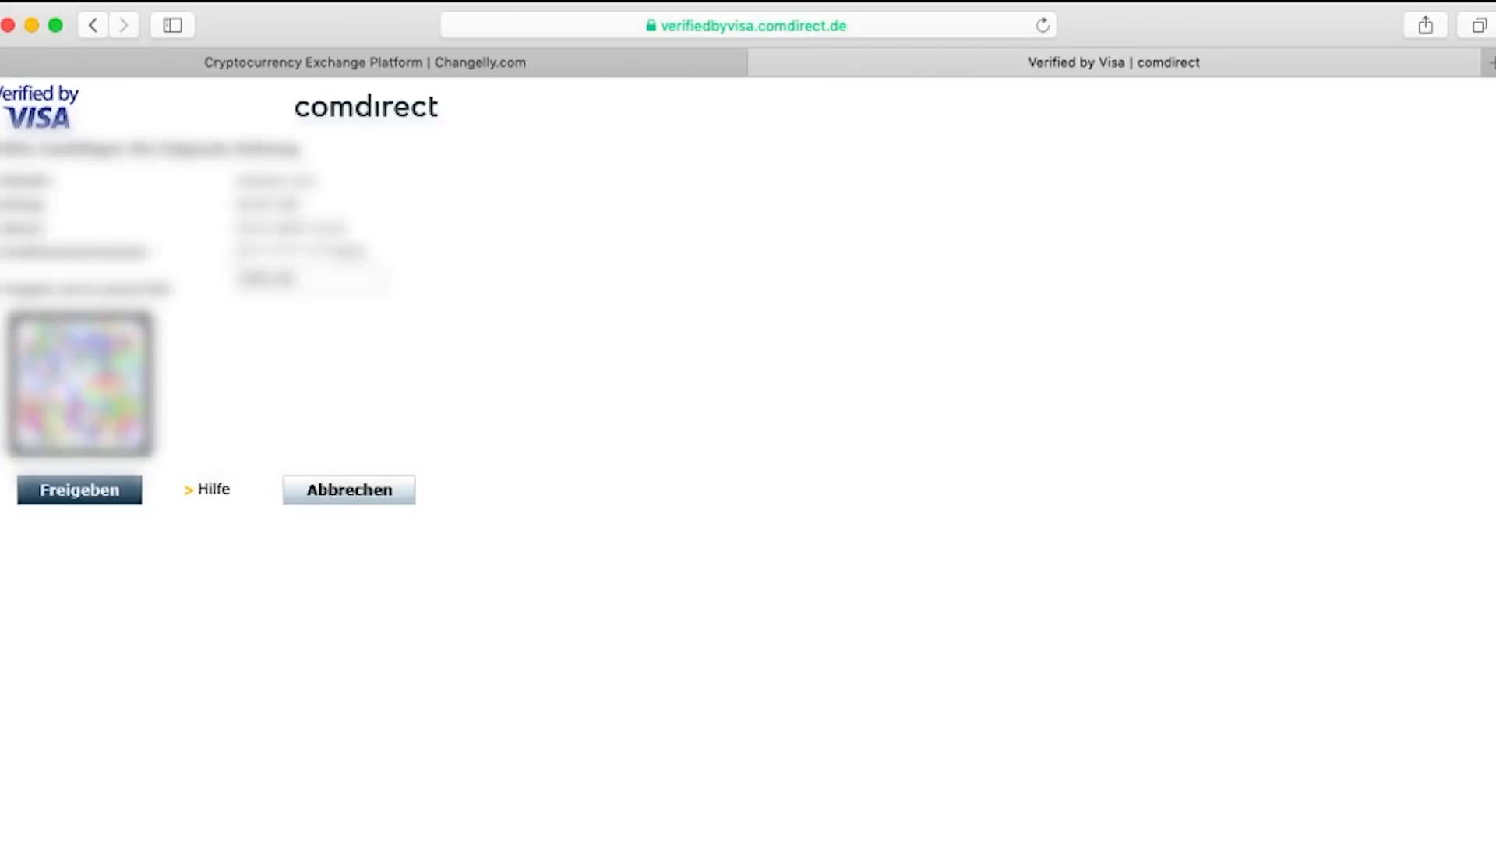
Approve the 3D-Secure payment with Freigeben so the Indacoin status shows Verifying for 50 USD
{"action": "left_click", "coordinate": [80, 488]}
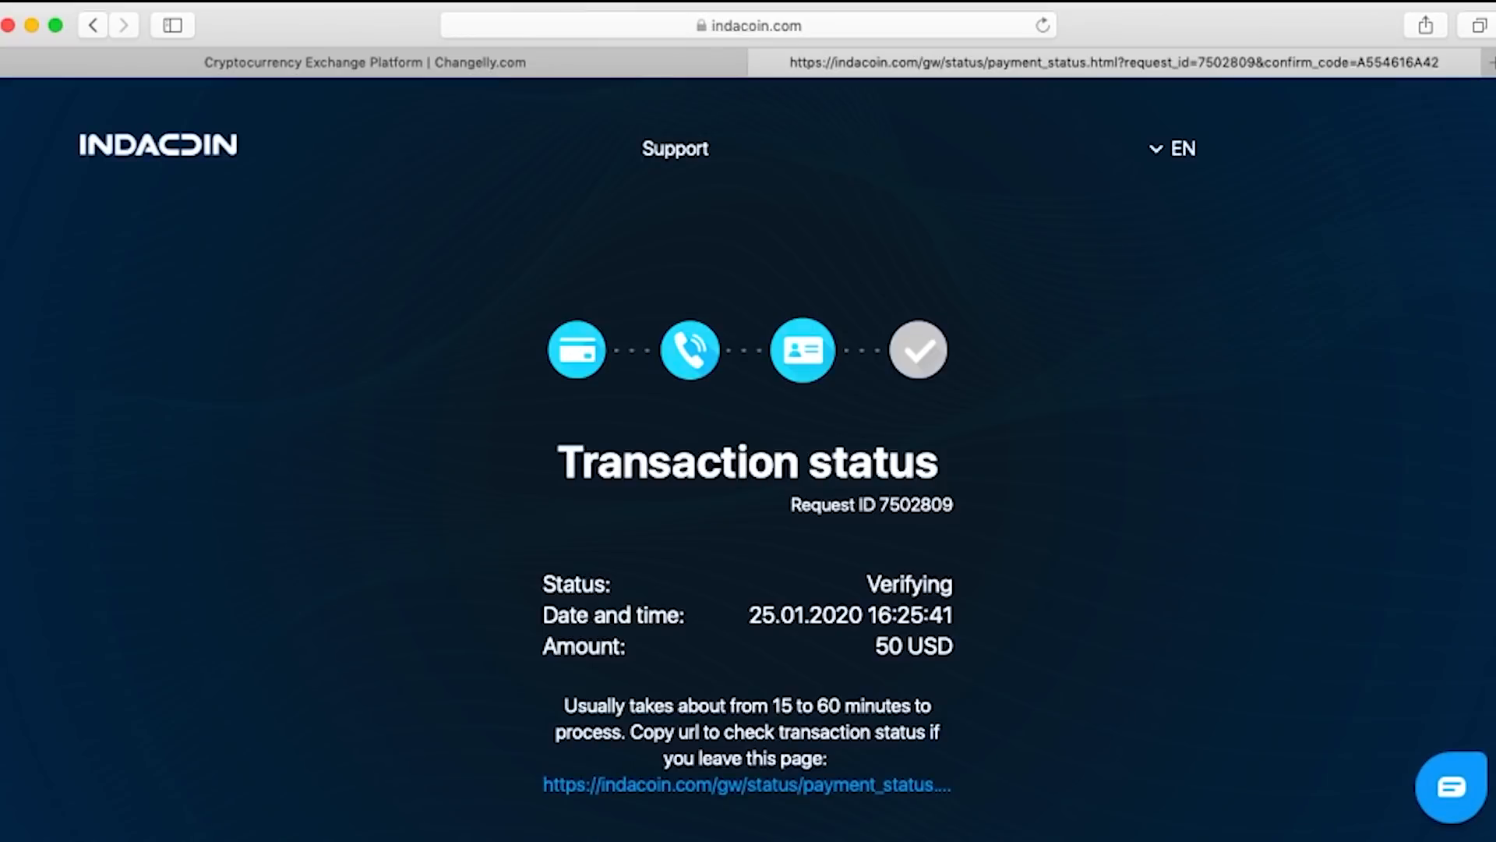
{"action": "scroll", "scroll_direction": "down", "scroll_amount": 3}
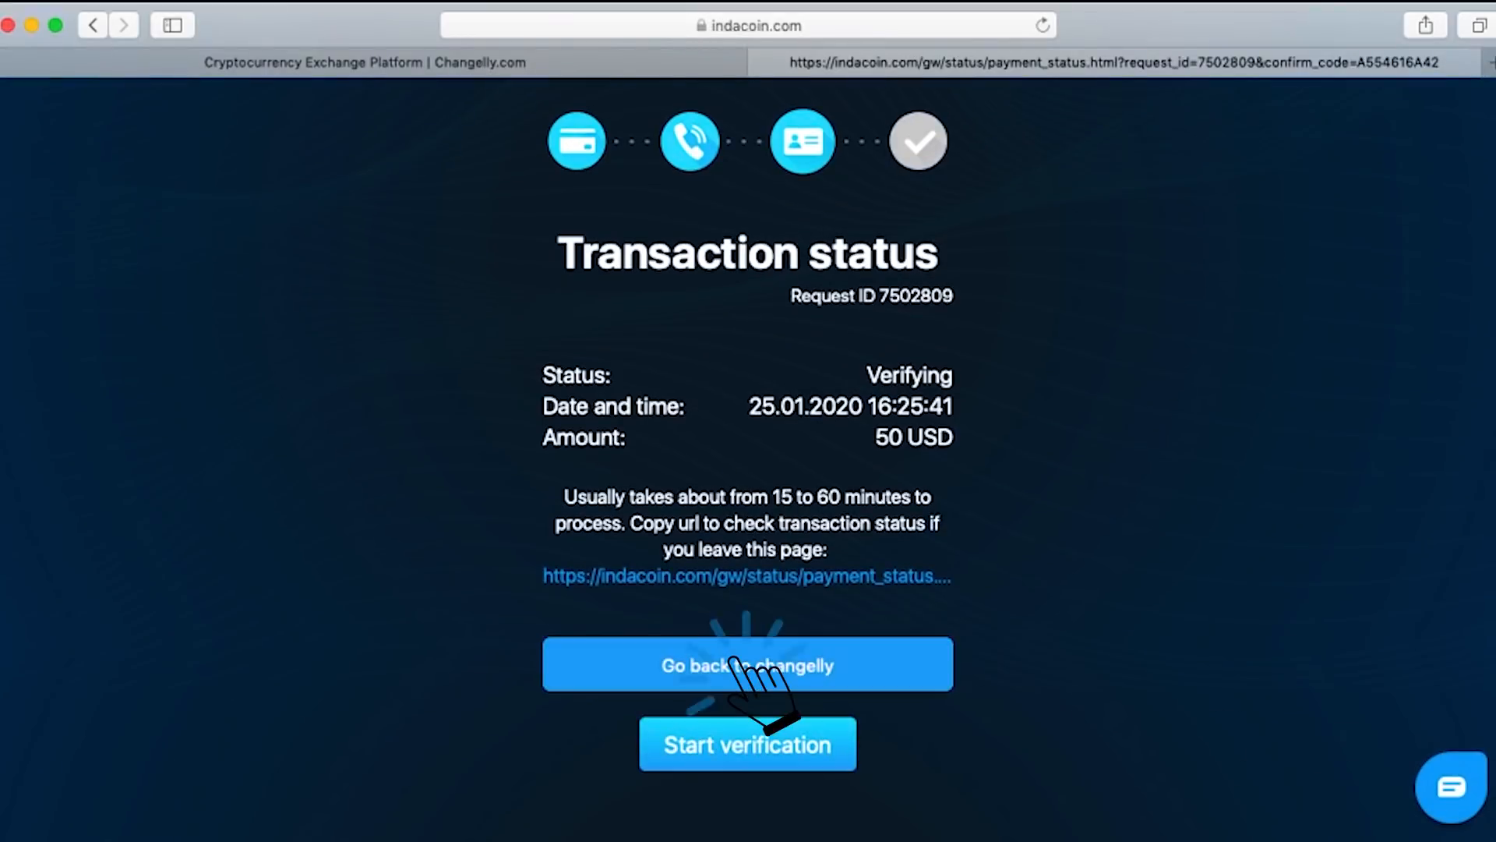
Return to Changelly and view the 50 USD NIM transaction, now Exchanging and awaiting confirmations
{"action": "left_click", "coordinate": [746, 665]}
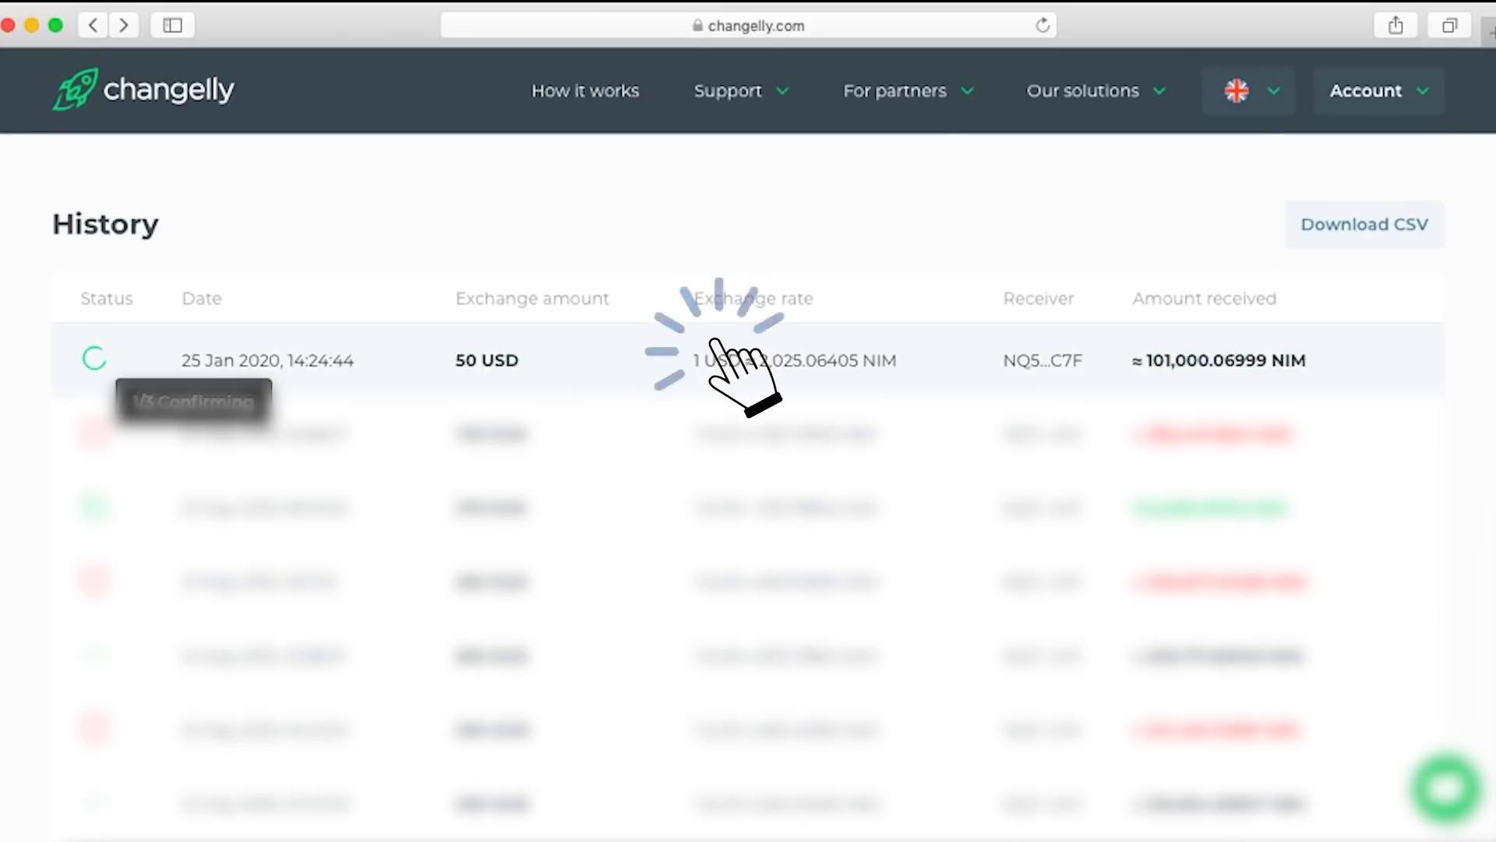
{"action": "left_click", "coordinate": [745, 360]}
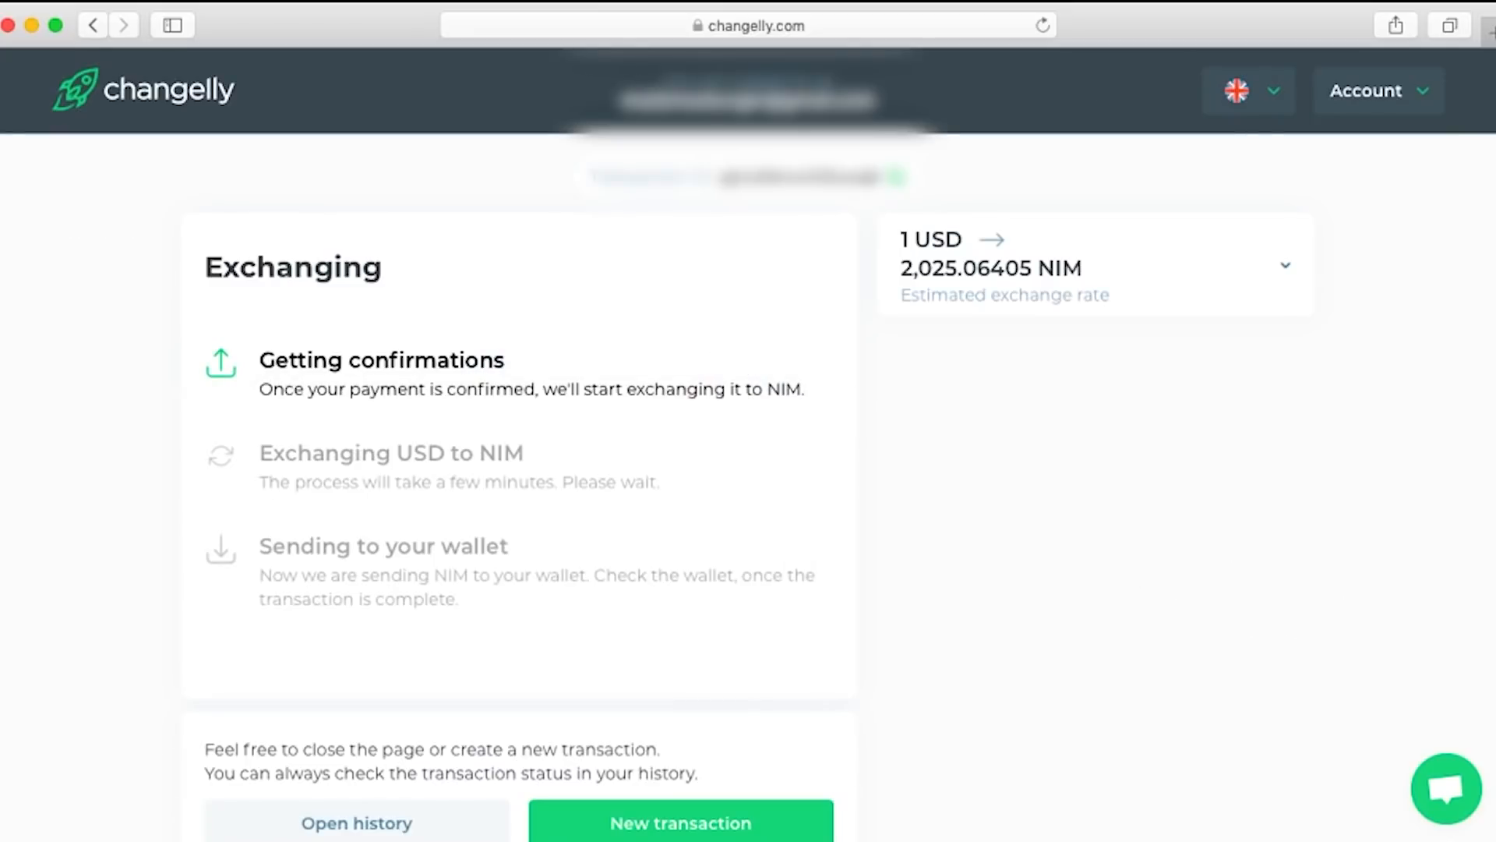